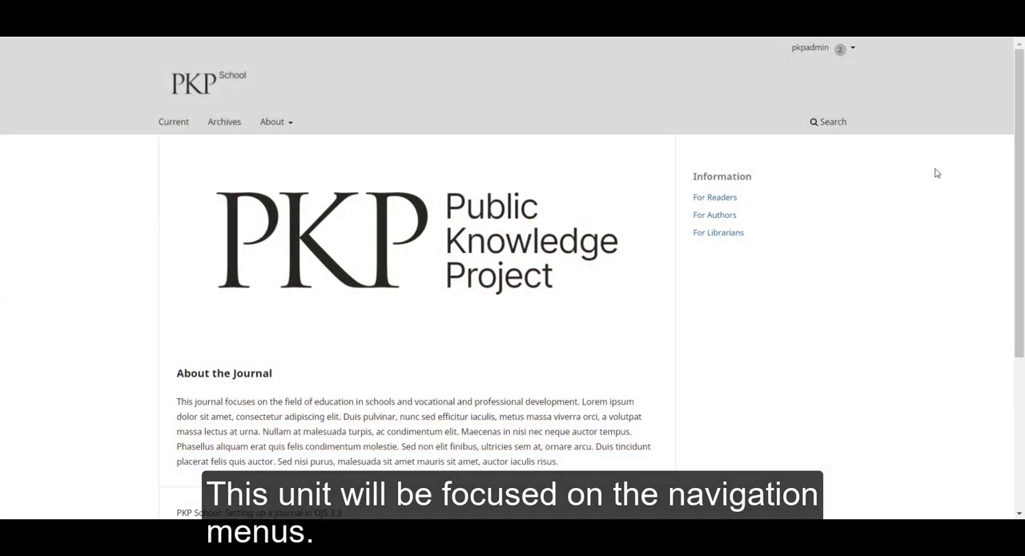
mouse_move(865, 65)
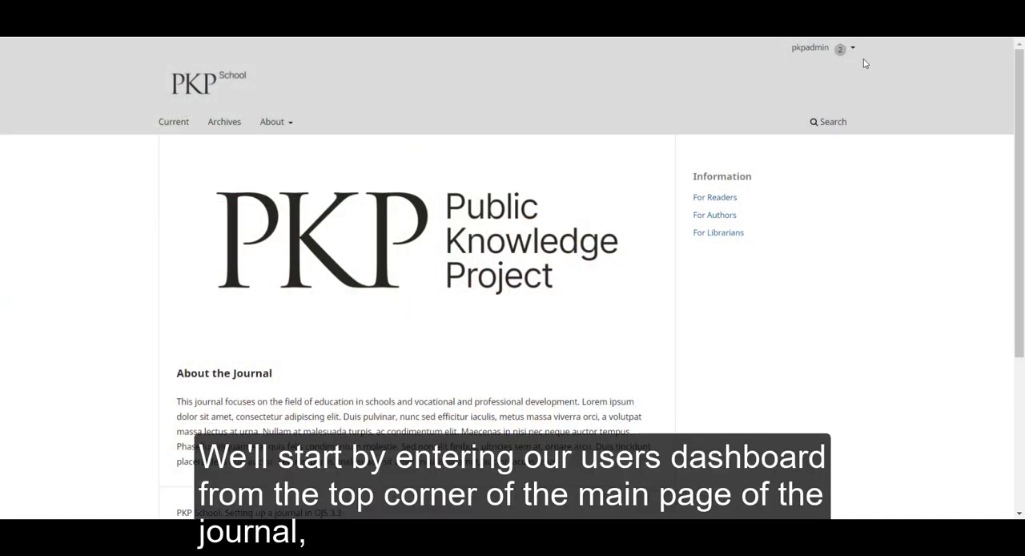
Go to the pkpadmin user dashboard's submissions queue from the journal home page.
left_click(817, 48)
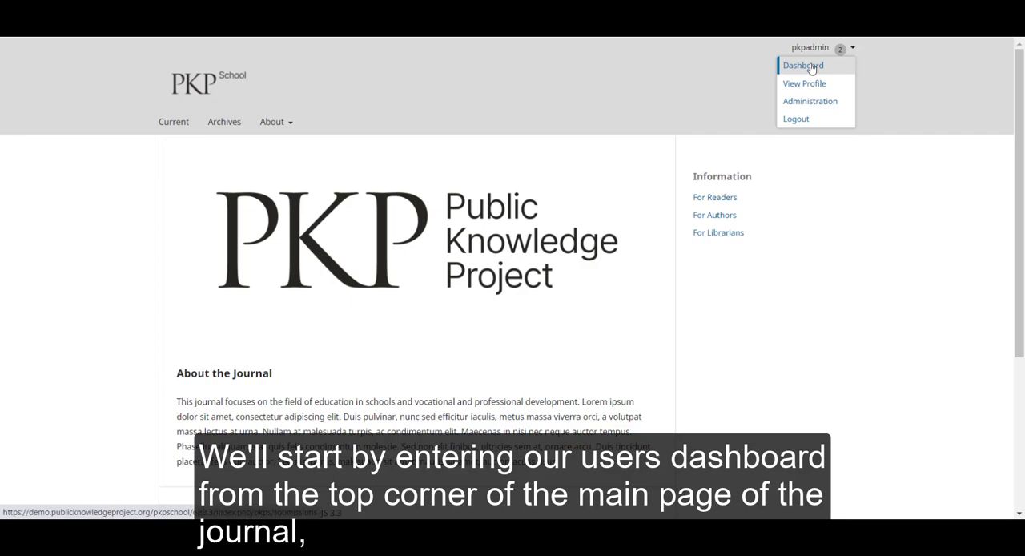
left_click(803, 66)
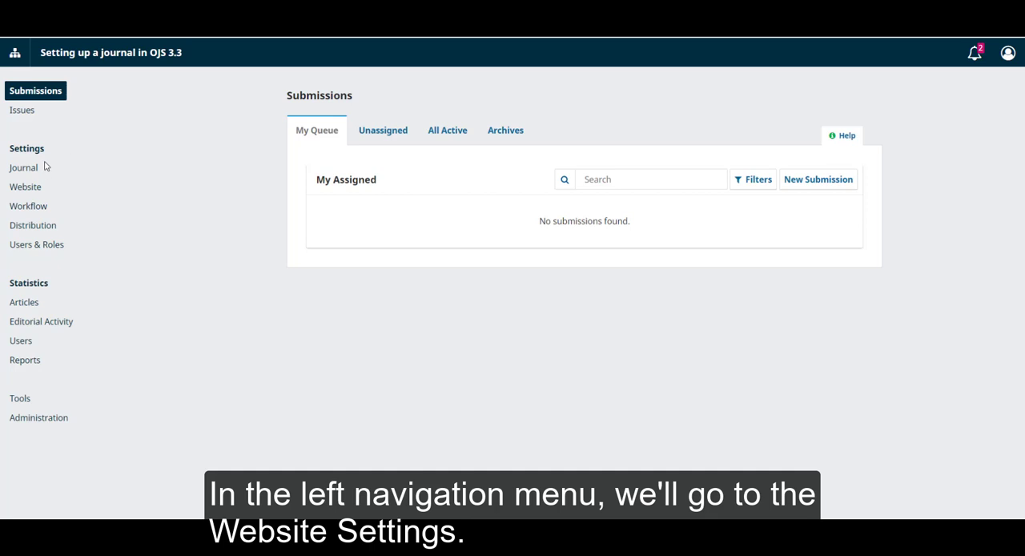
Reach the Navigation section of Website Settings Setup, showing the Navigation Menu Items list.
left_click(26, 185)
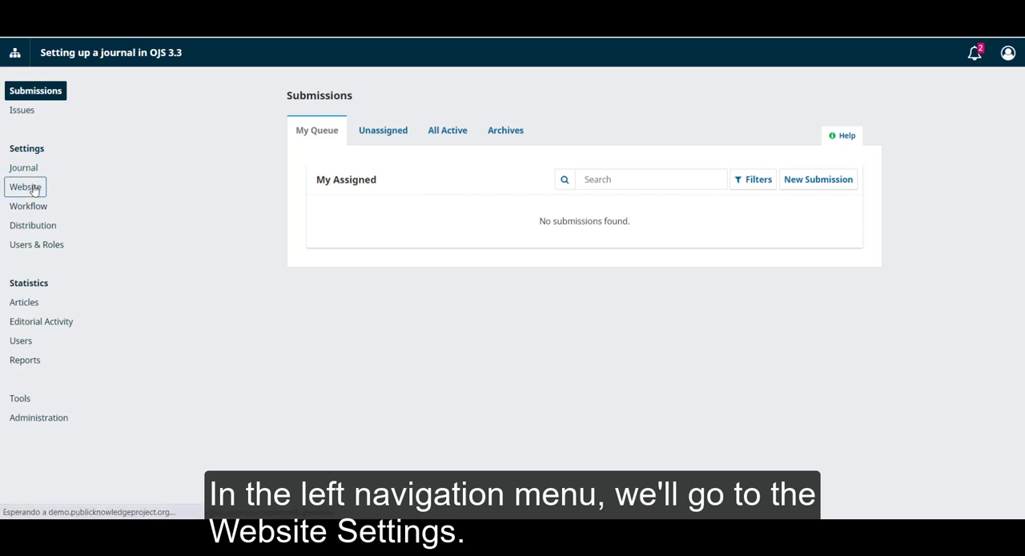
left_click(25, 186)
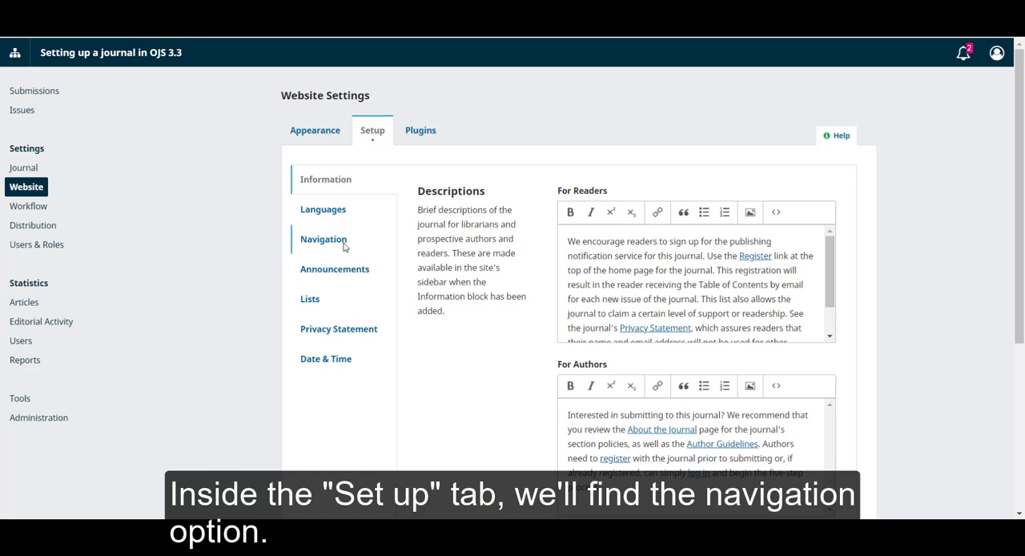
left_click(324, 239)
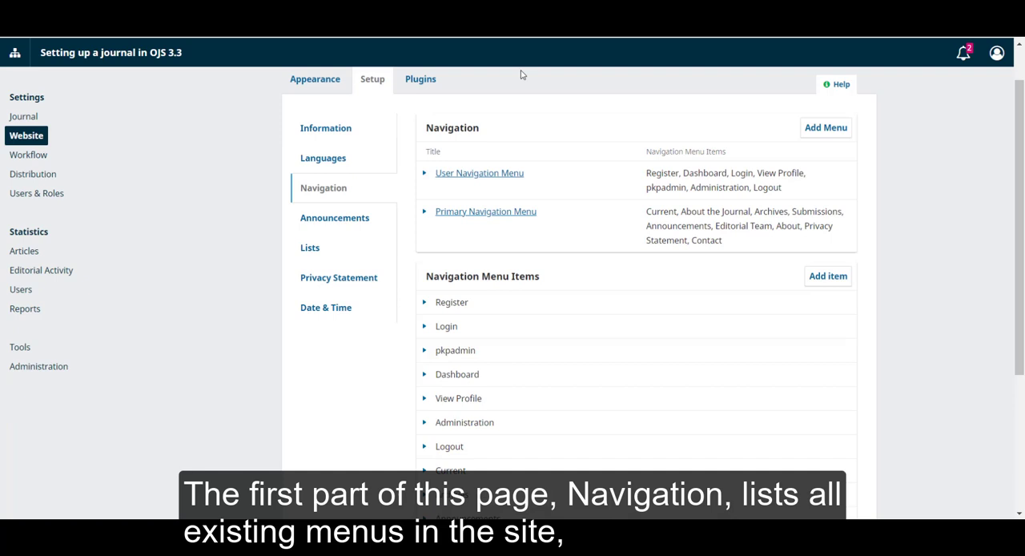
mouse_move(510, 143)
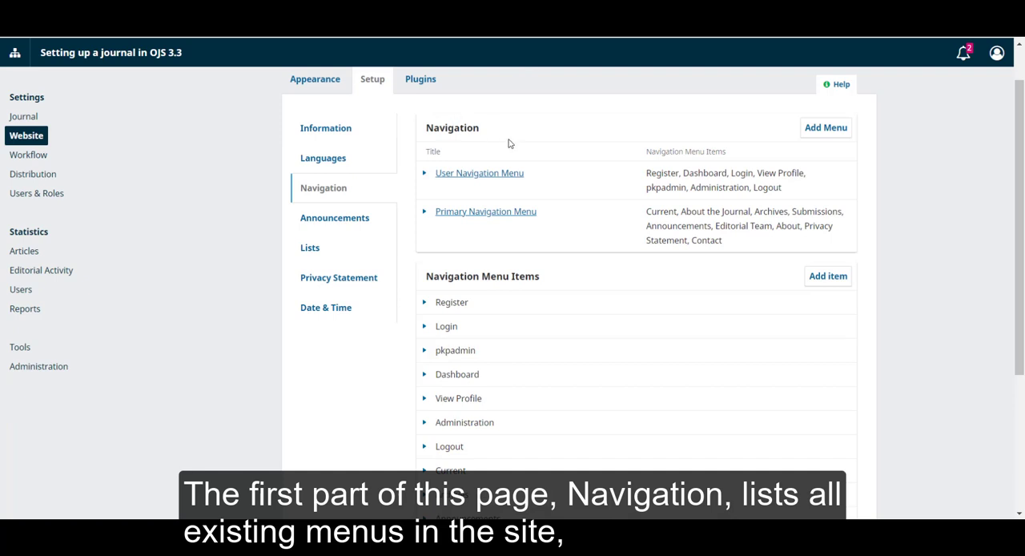
mouse_move(712, 154)
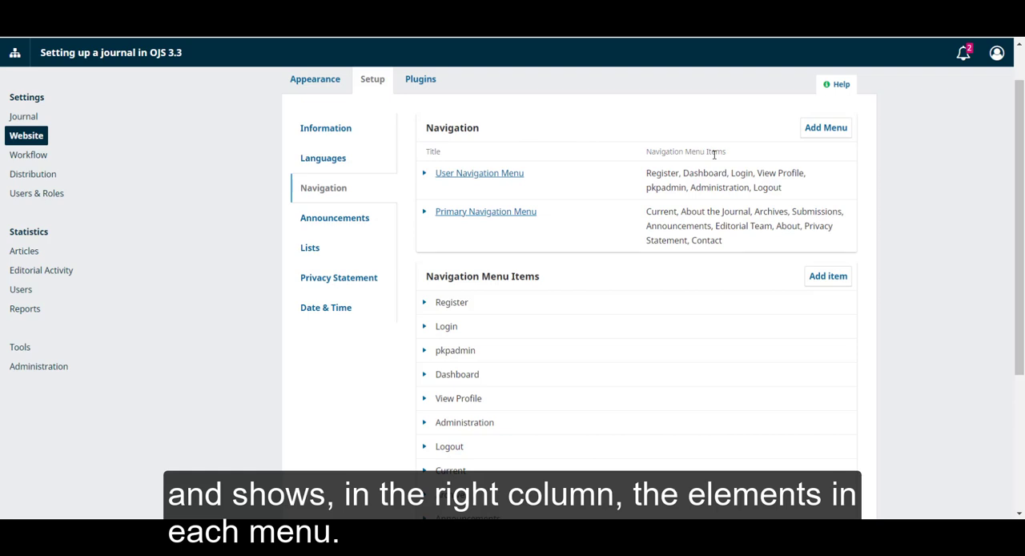
scroll("down", 3)
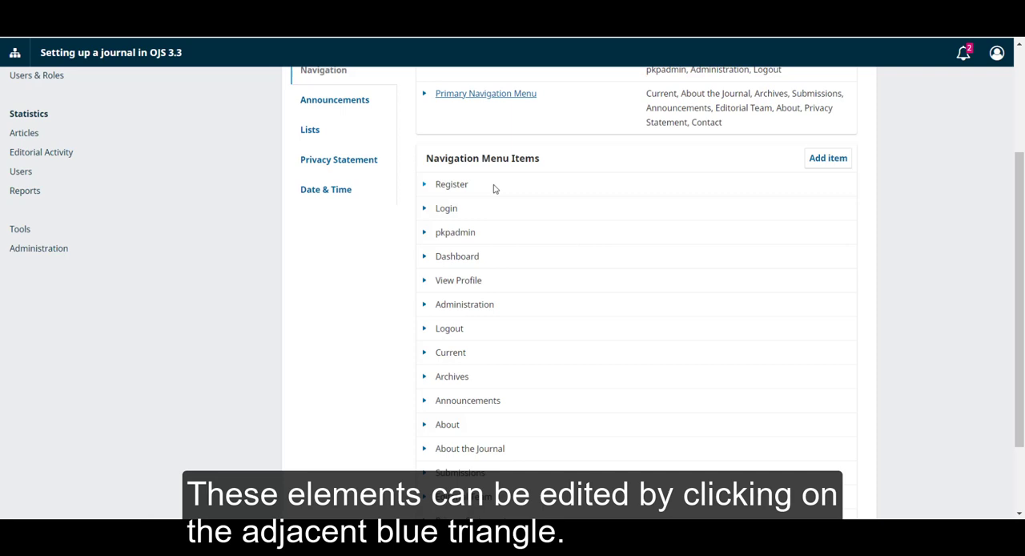
mouse_move(425, 189)
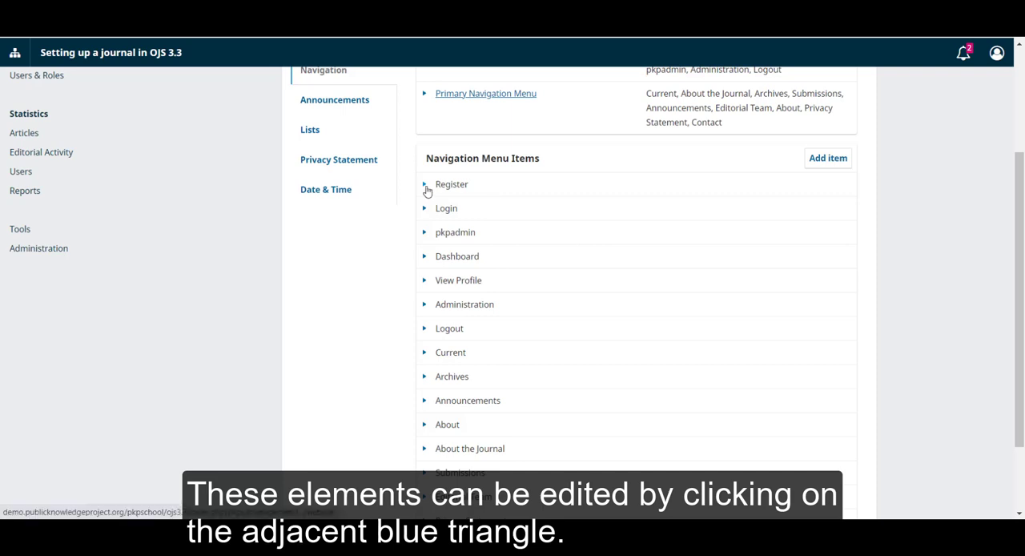
left_click(426, 185)
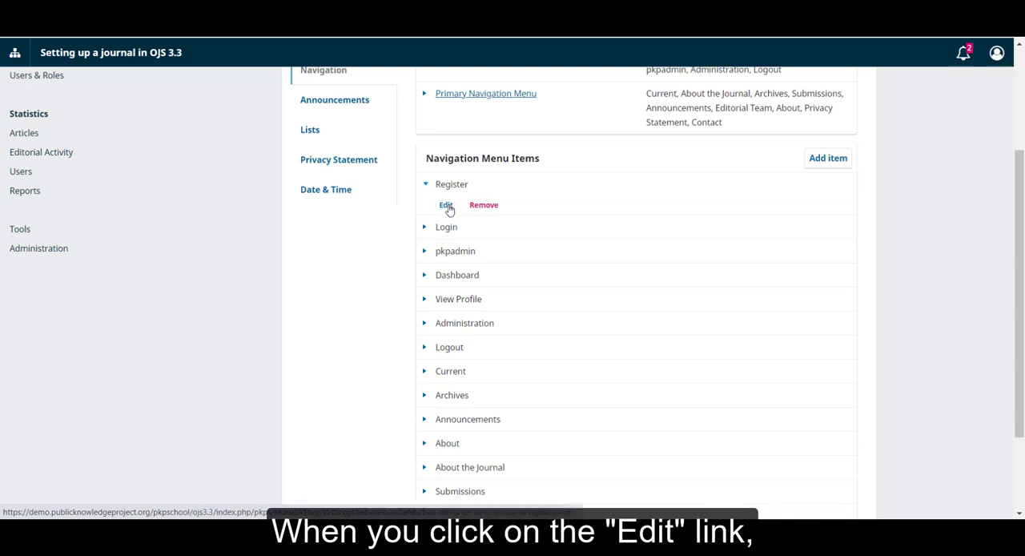
left_click(446, 205)
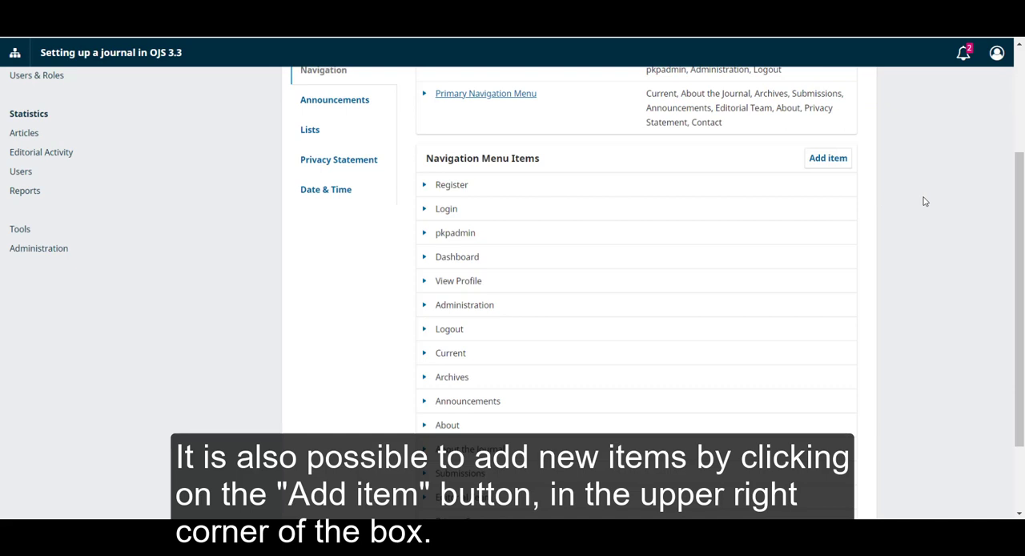
mouse_move(900, 182)
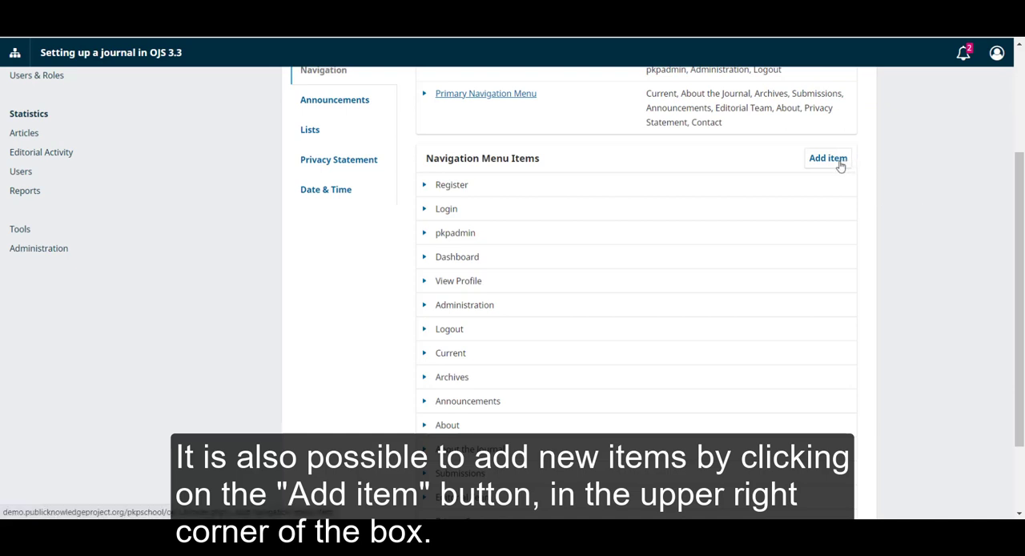
Add a new navigation menu item titled 'Events' and list its menu type options.
left_click(826, 157)
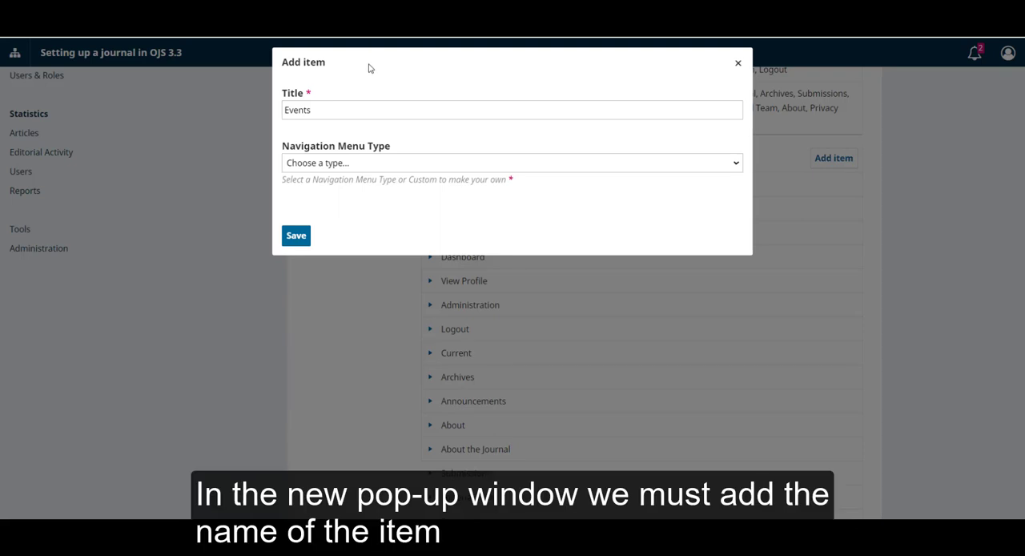
mouse_move(343, 76)
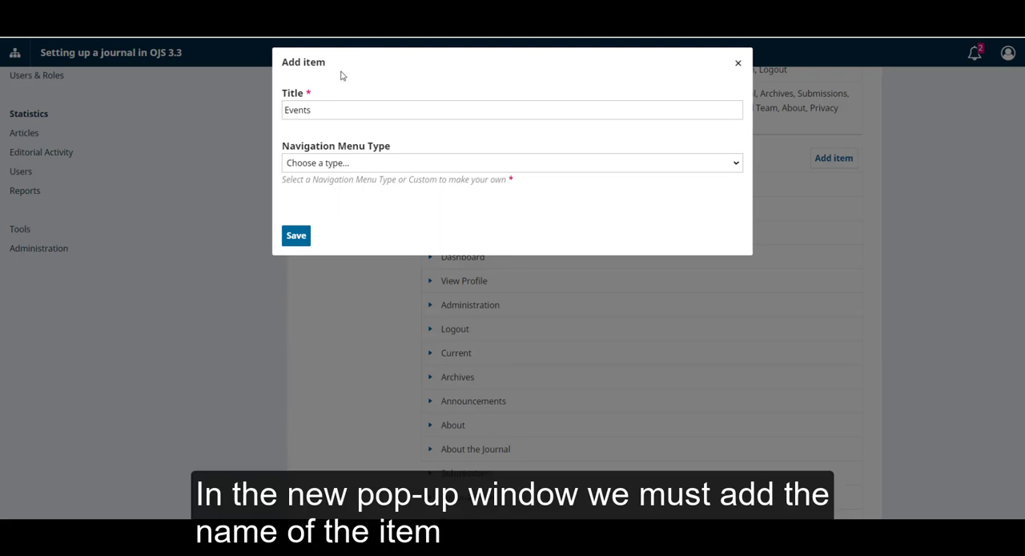
mouse_move(371, 136)
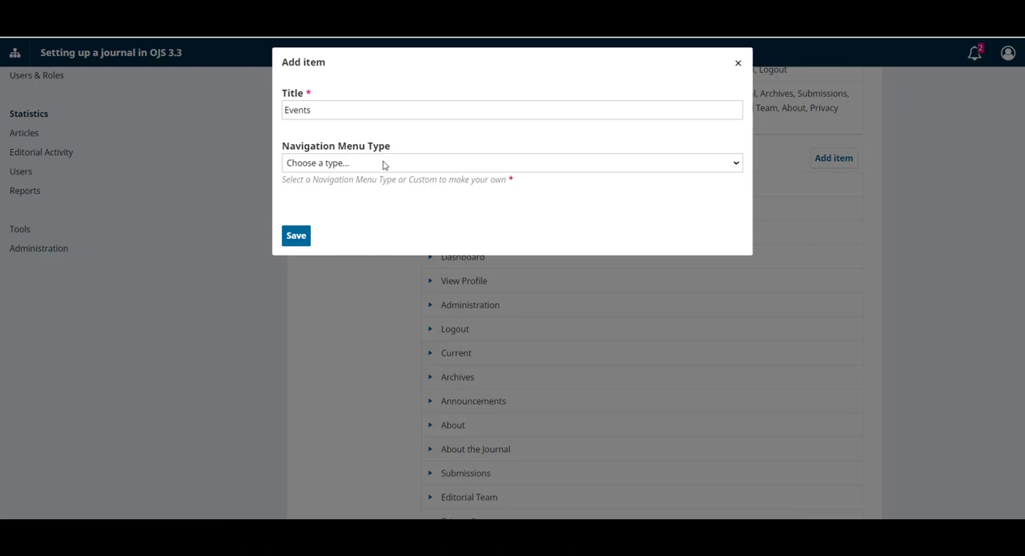
left_click(510, 163)
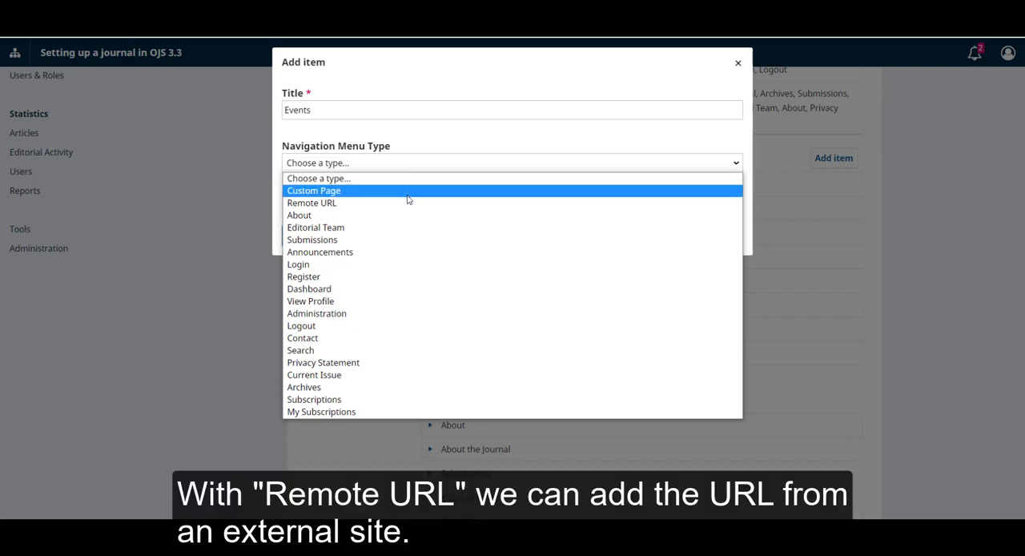
mouse_move(391, 181)
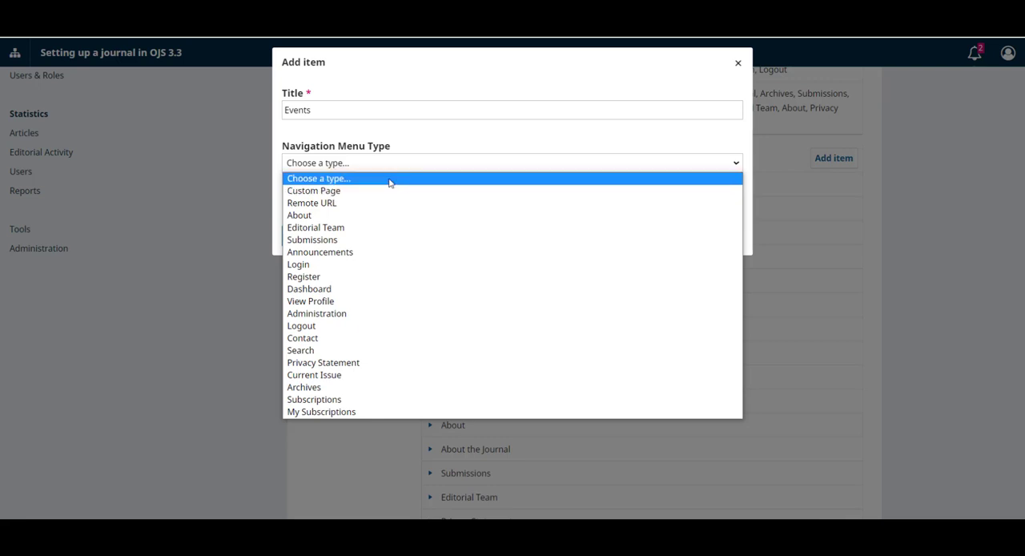
Make Events a Custom Page at path 'events' with the 2021 Fall events, preview it and save.
left_click(314, 191)
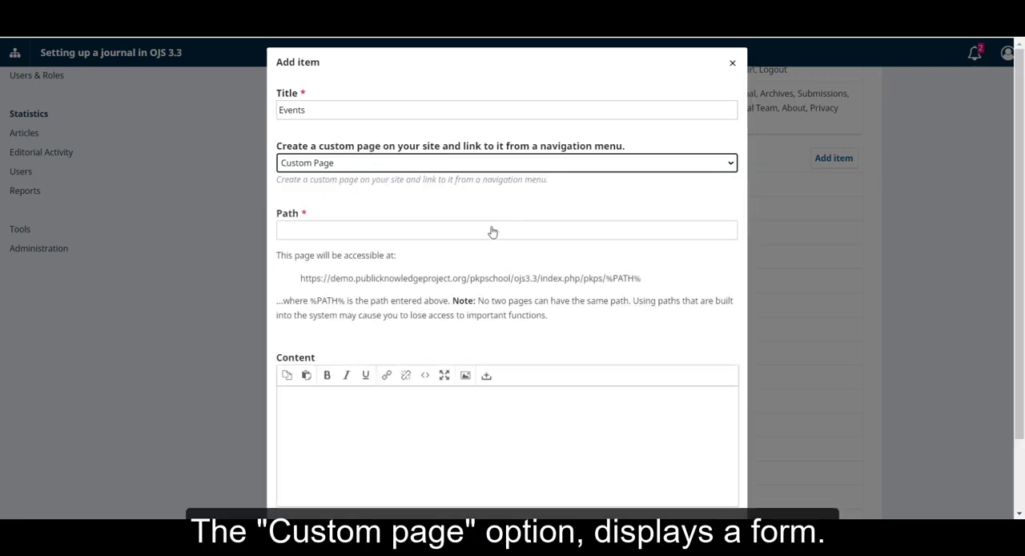
scroll("down", 3)
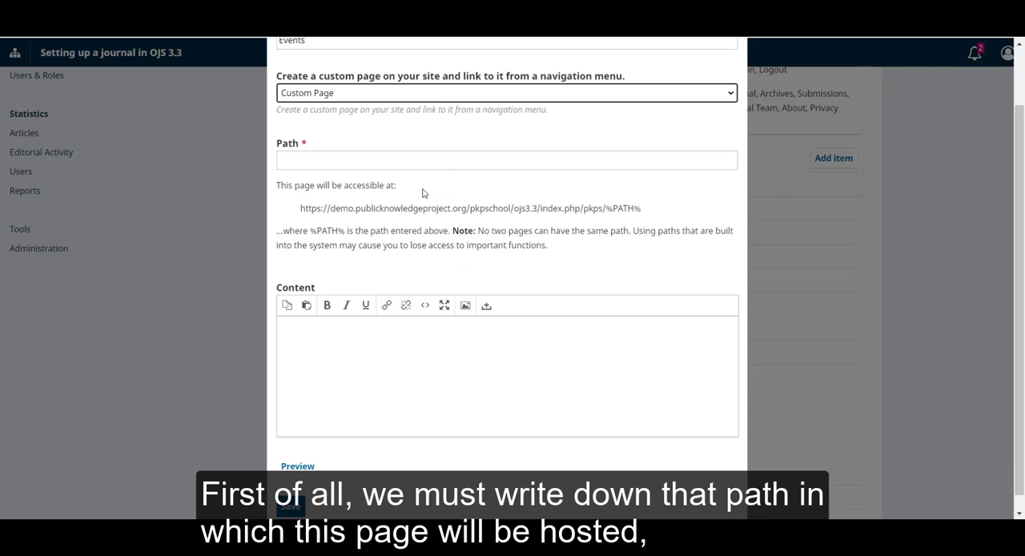
mouse_move(327, 137)
type("events")
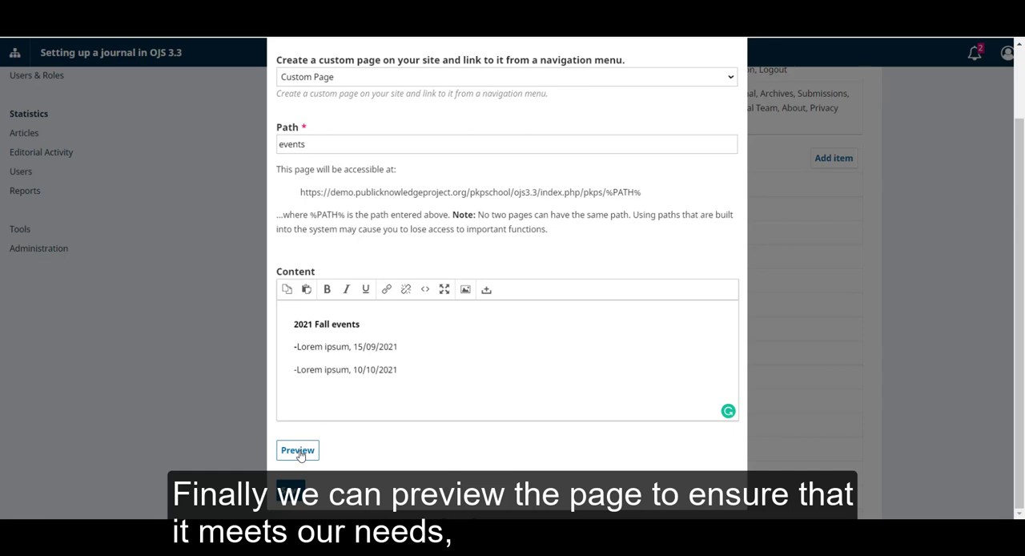
left_click(298, 448)
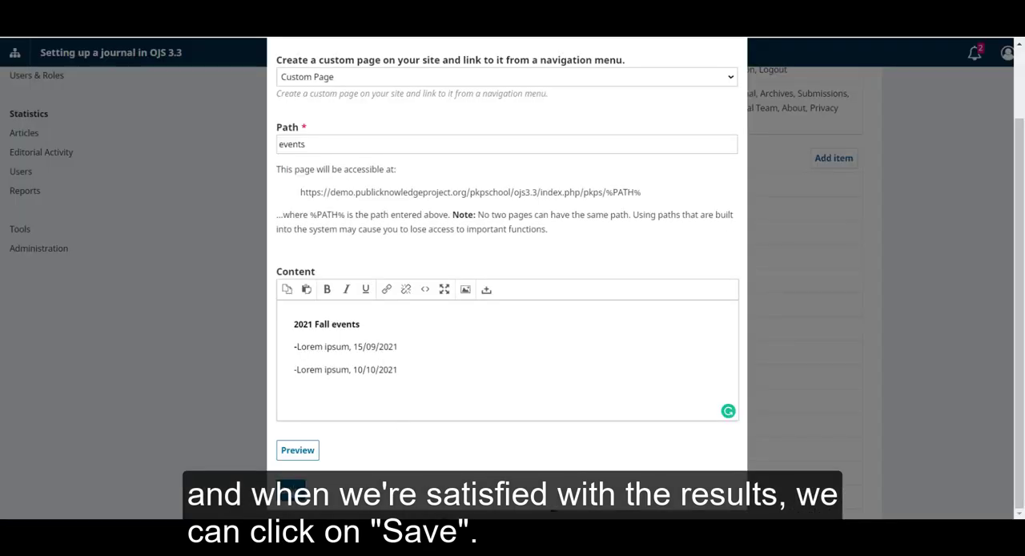
left_click(298, 448)
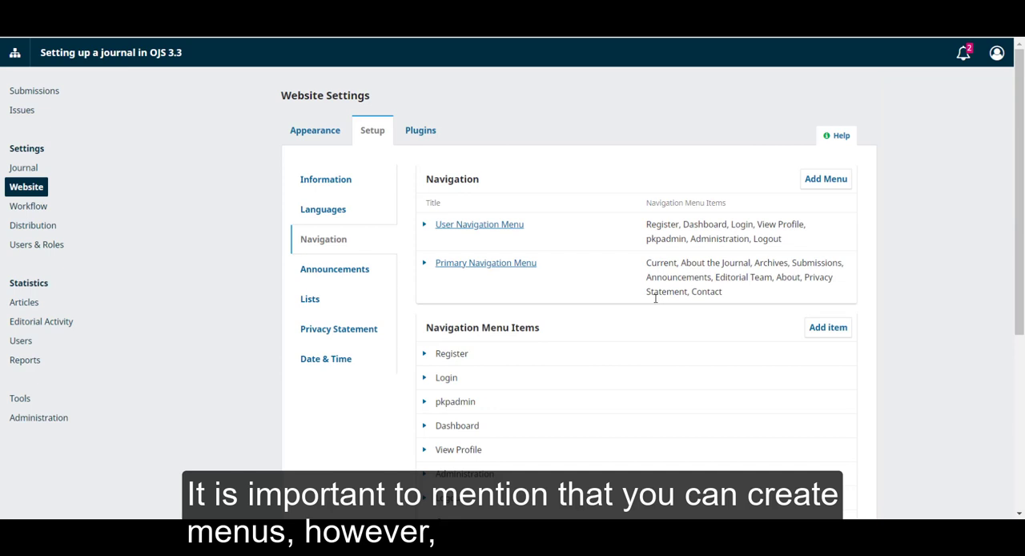
mouse_move(721, 217)
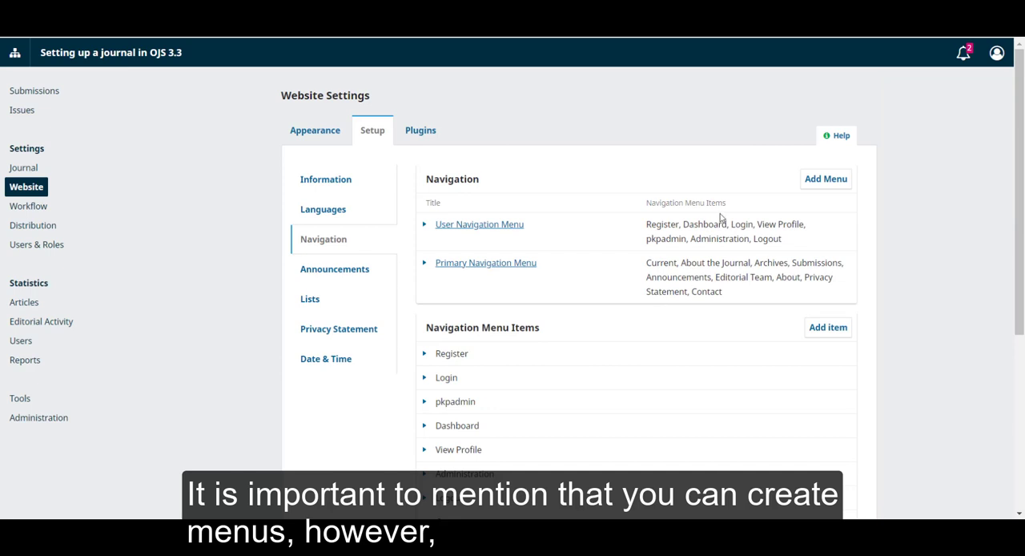
left_click(827, 178)
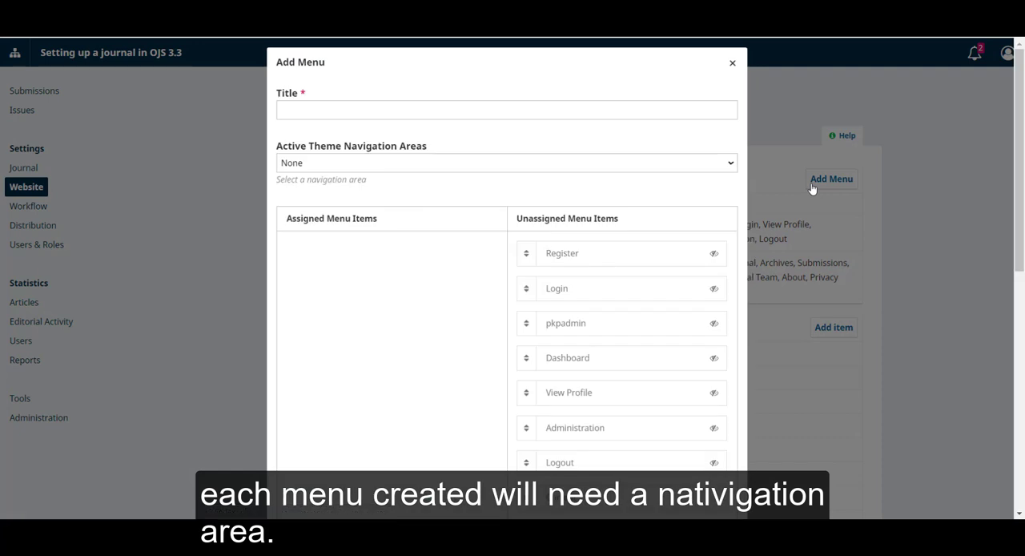
mouse_move(445, 137)
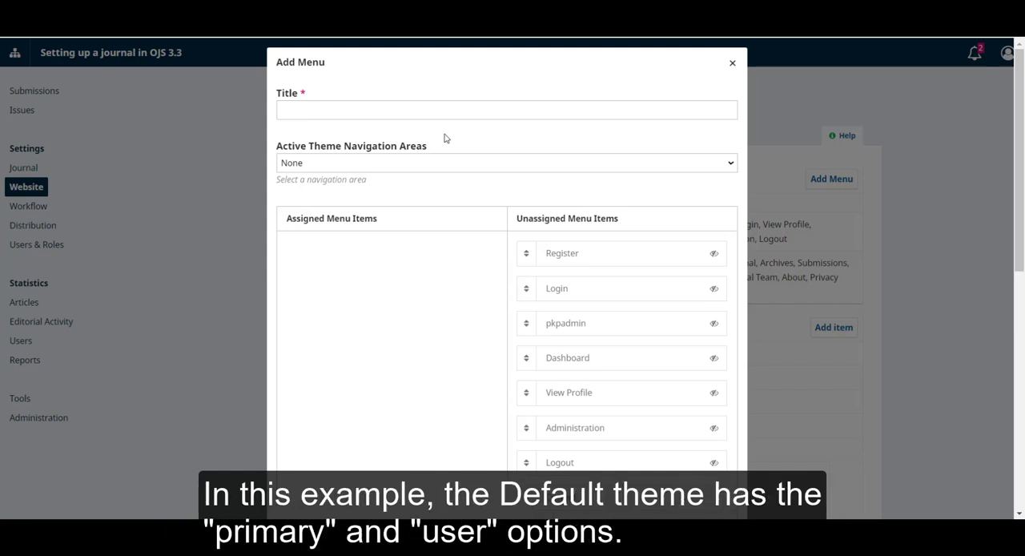
left_click(506, 163)
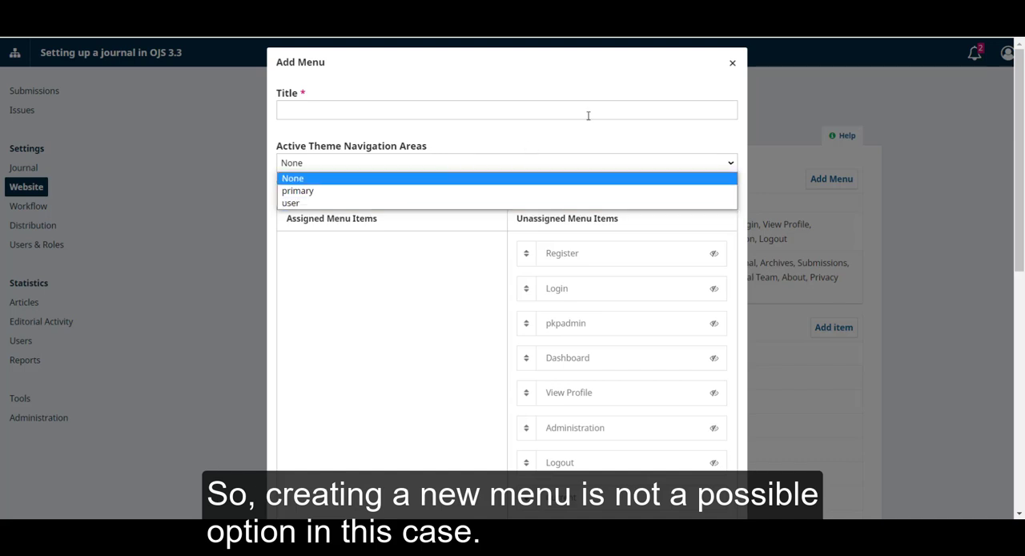
left_click(291, 177)
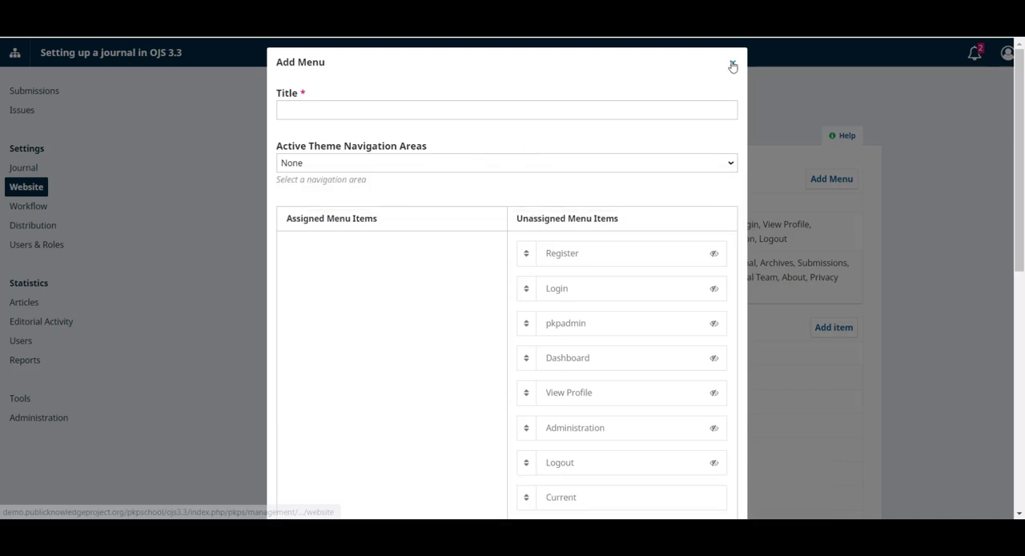
left_click(732, 66)
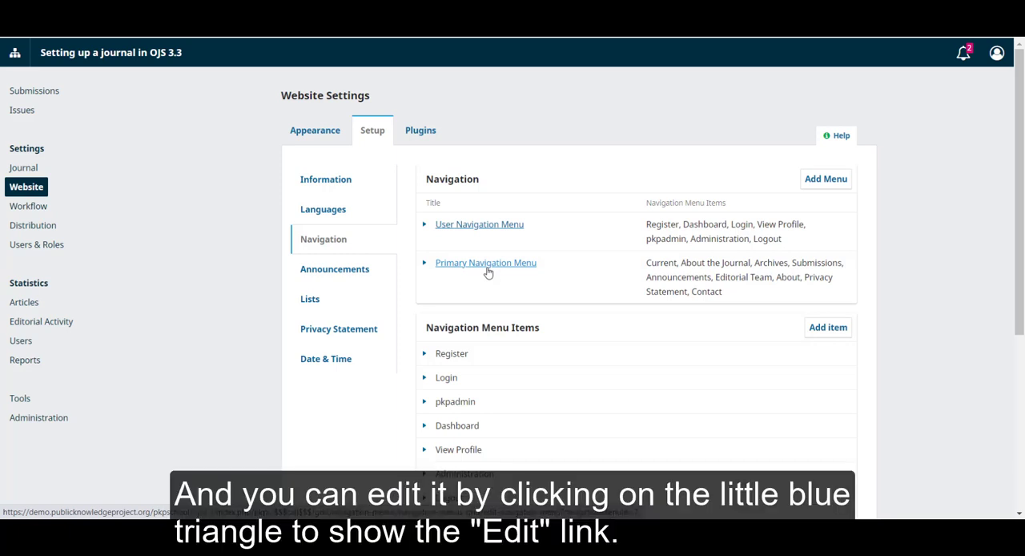
mouse_move(424, 270)
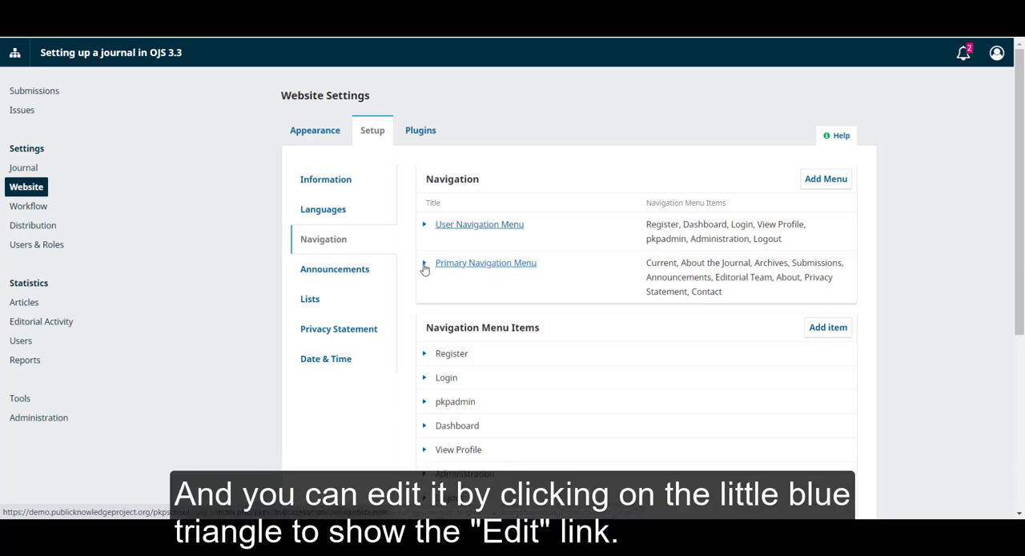
Edit the Primary Navigation Menu via its expanded row options.
left_click(426, 263)
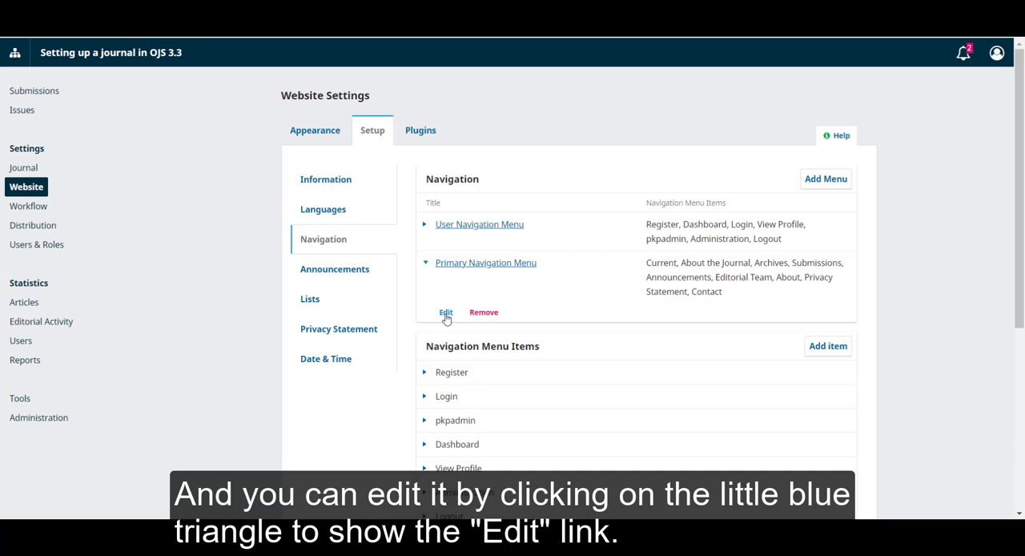
left_click(446, 312)
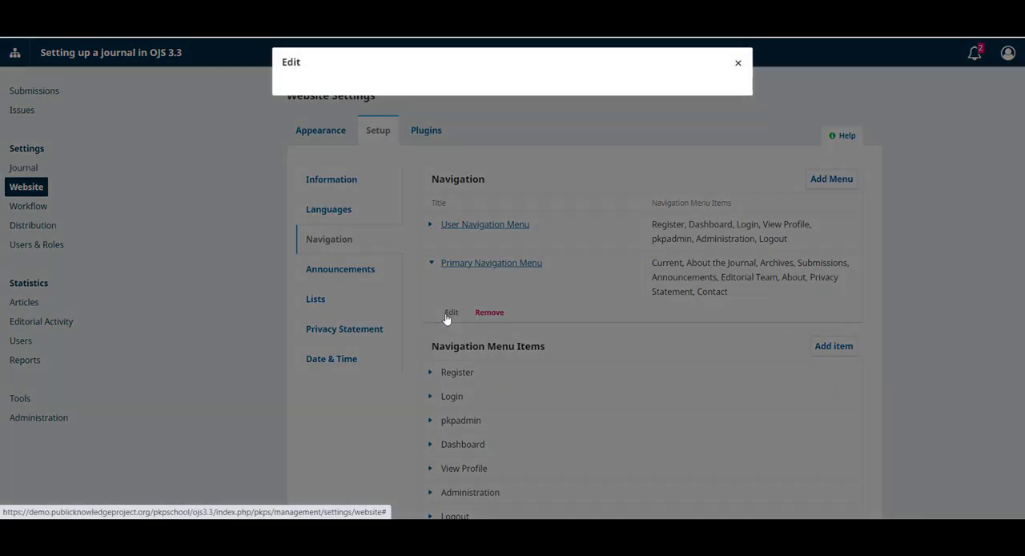
Drag Events from Unassigned Menu Items to the top of Assigned Menu Items, above Current.
left_click(451, 311)
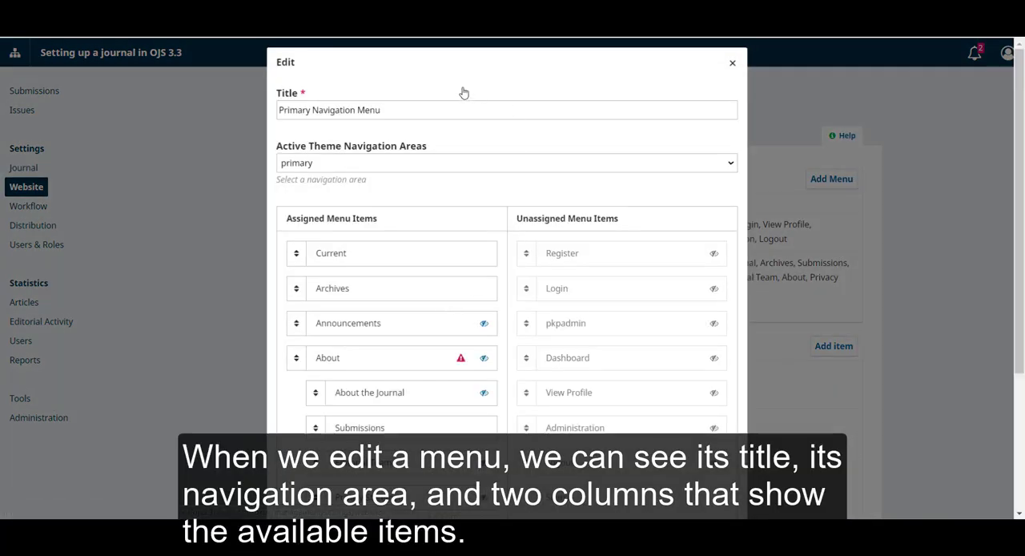
mouse_move(429, 162)
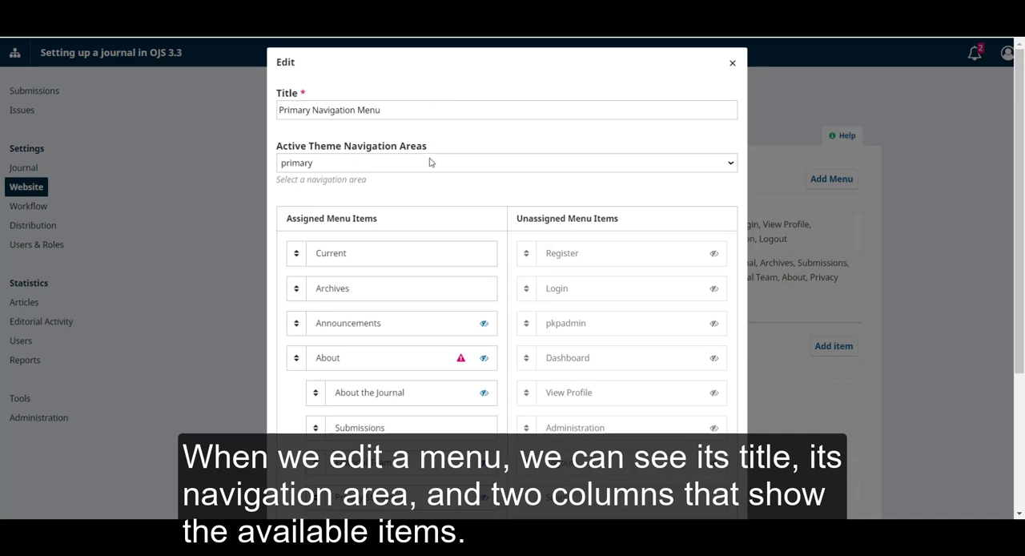
scroll("down", 3)
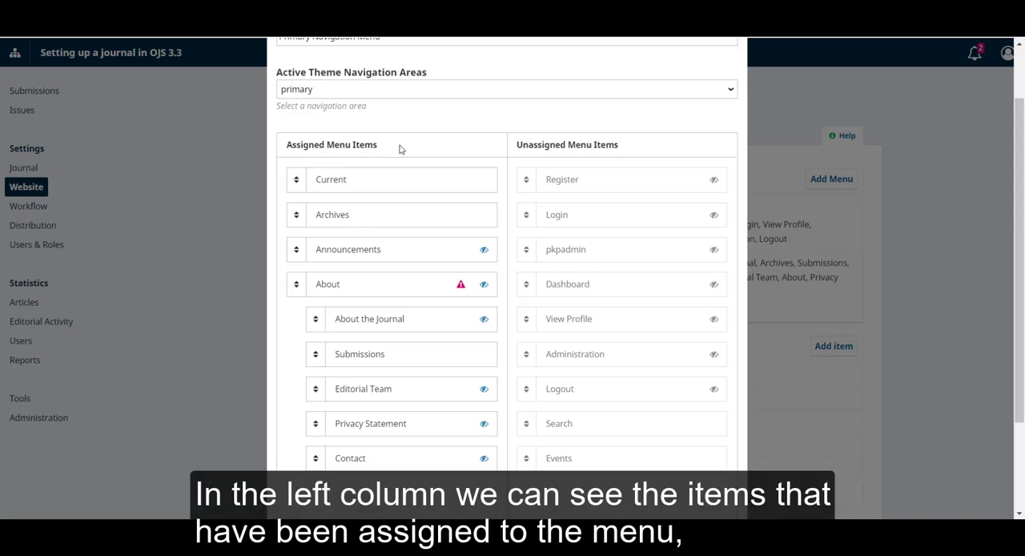
mouse_move(383, 150)
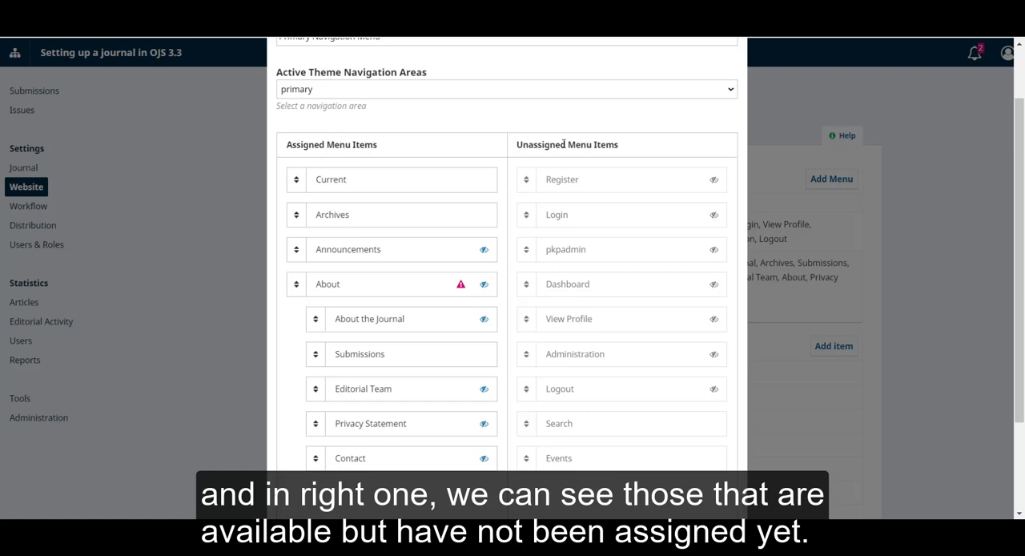
mouse_move(463, 127)
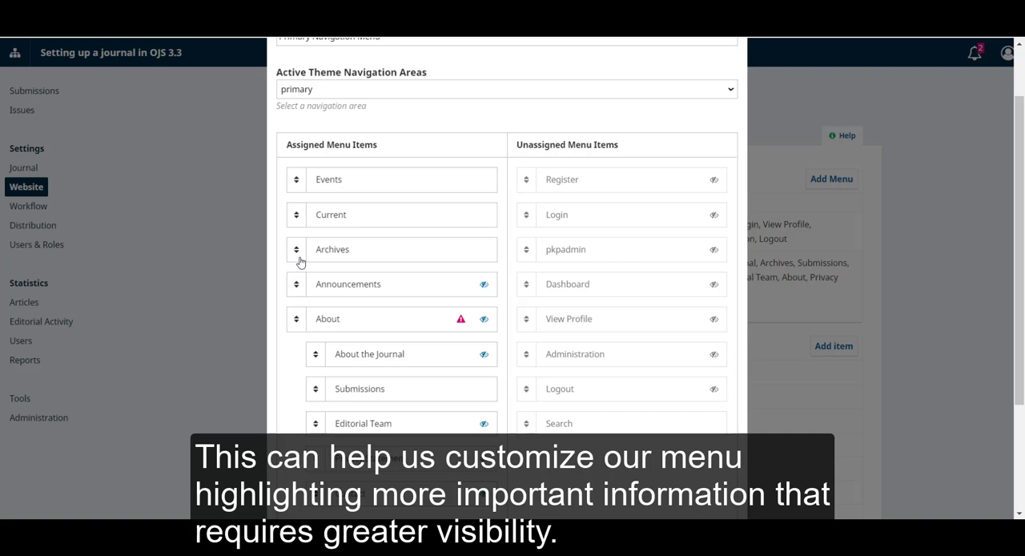
Save the Primary Navigation Menu with Events first, ahead of Current and Archives.
scroll("down", 3)
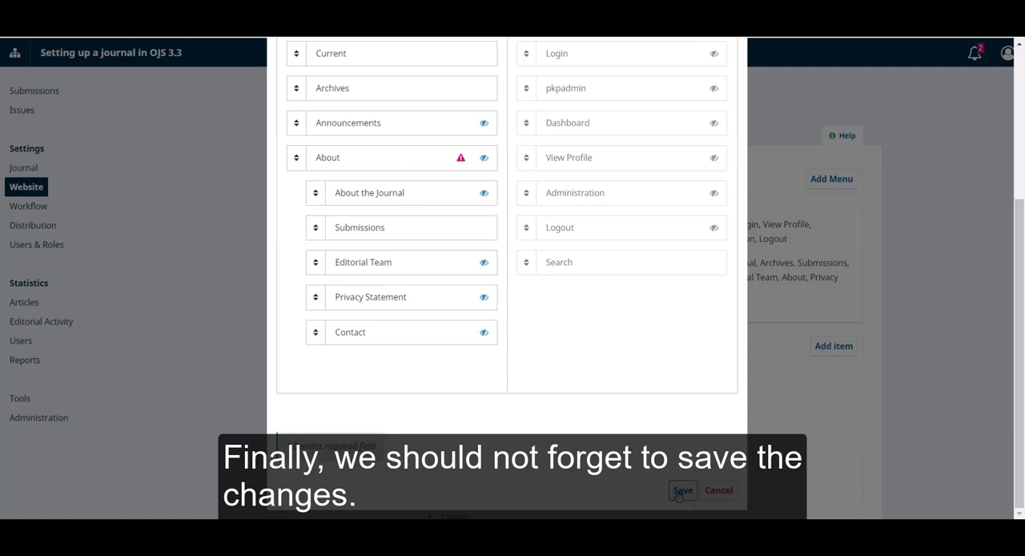
left_click(682, 490)
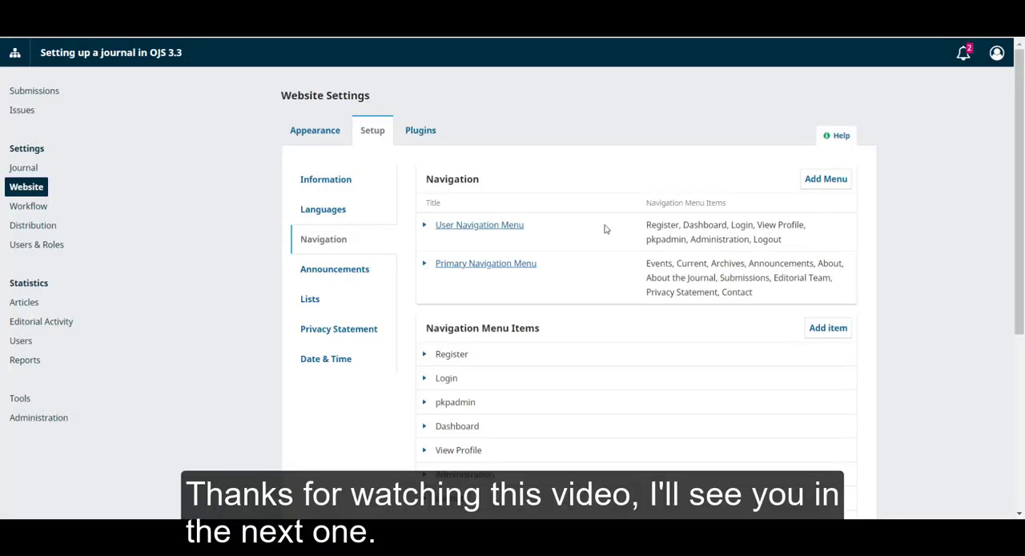
mouse_move(384, 112)
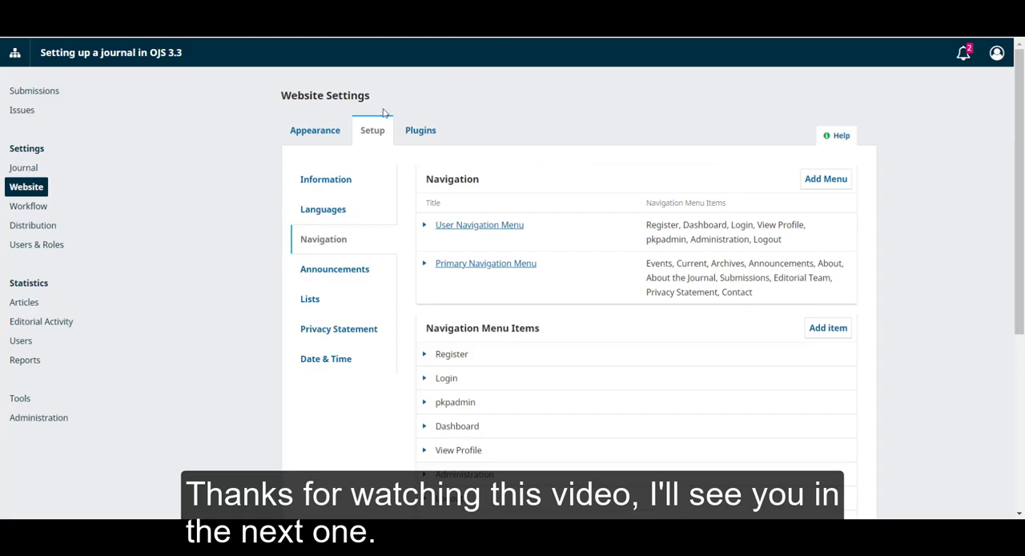